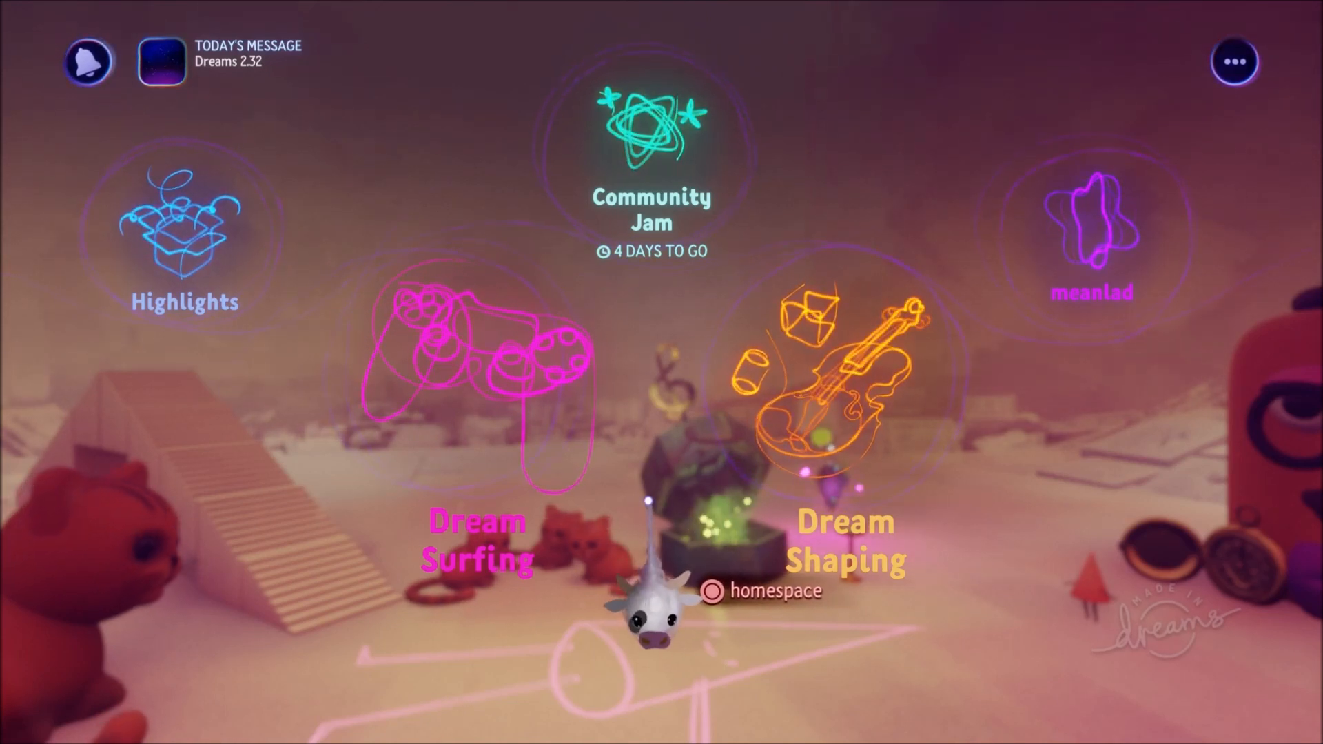
# - From Dream Shaping, create a new empty element or scene with a grid floor
pyautogui.click(845, 372)
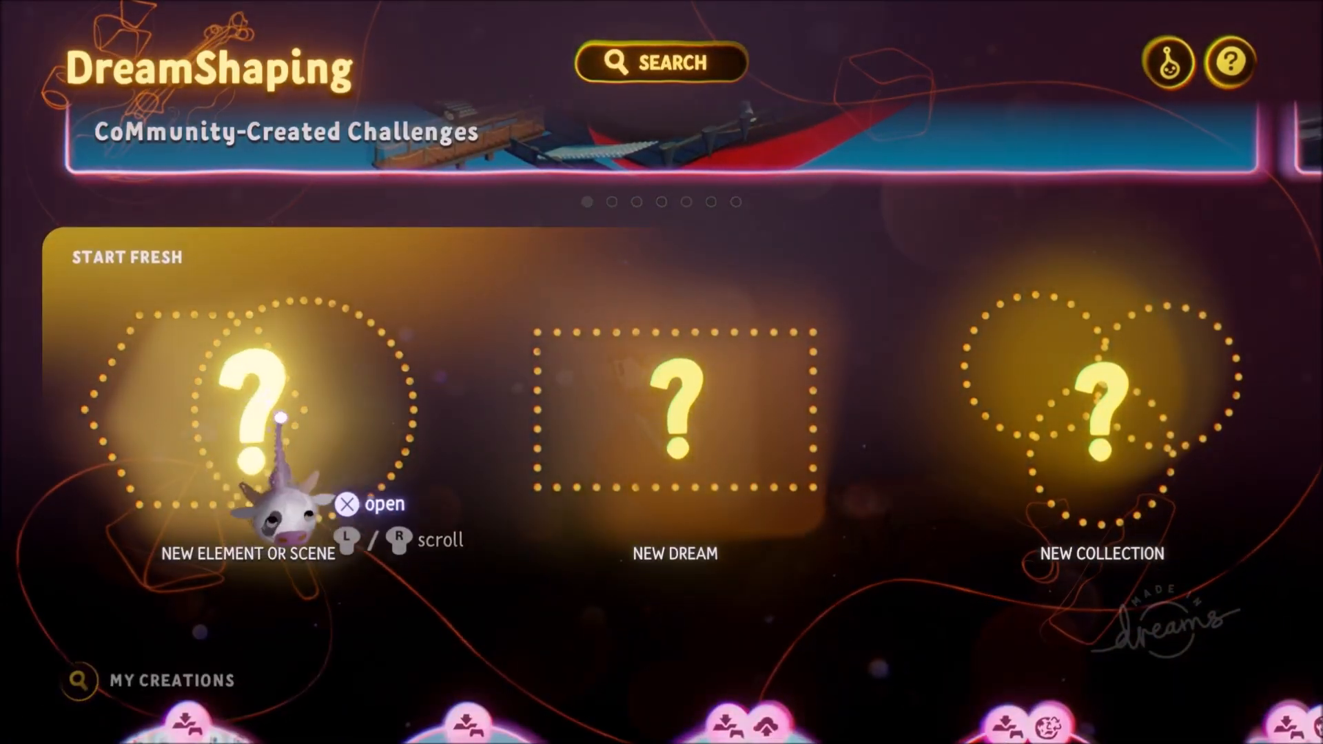
pyautogui.click(253, 409)
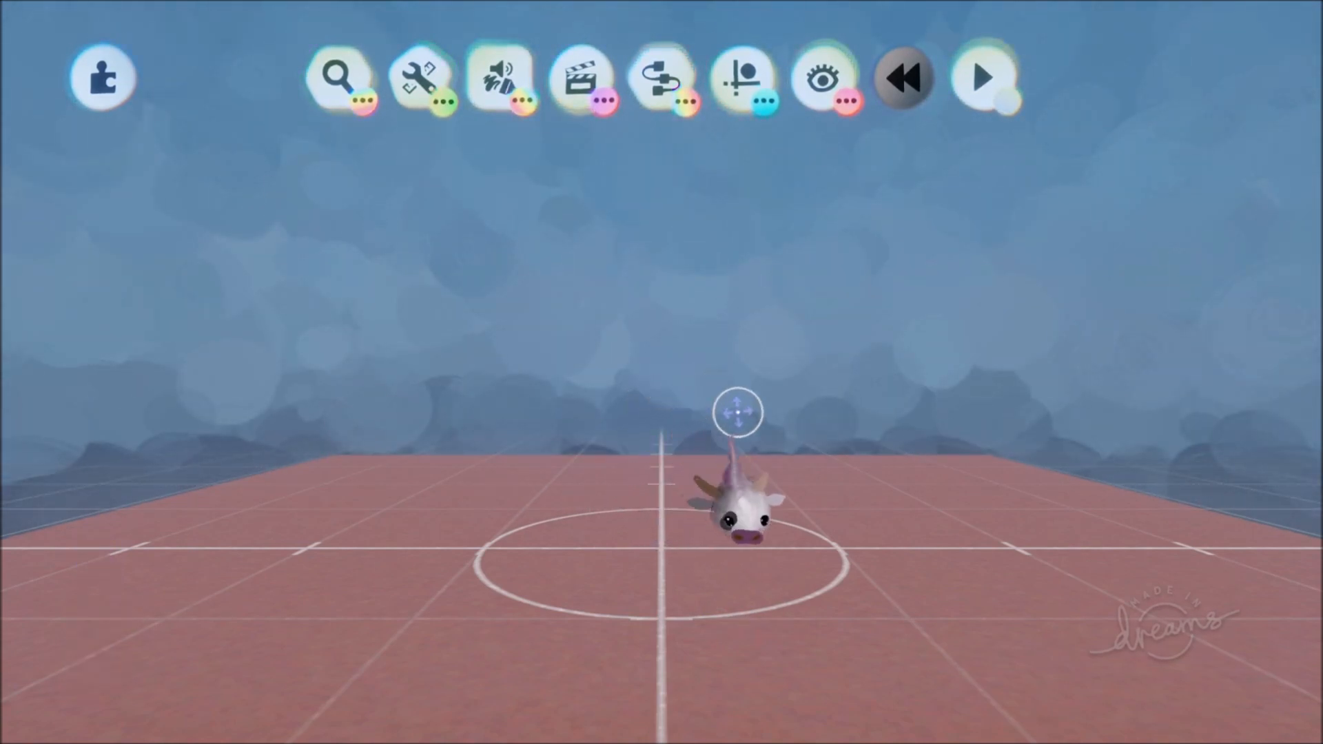
# - Show the Scene Direction gadgets and pick one from the set
pyautogui.click(579, 76)
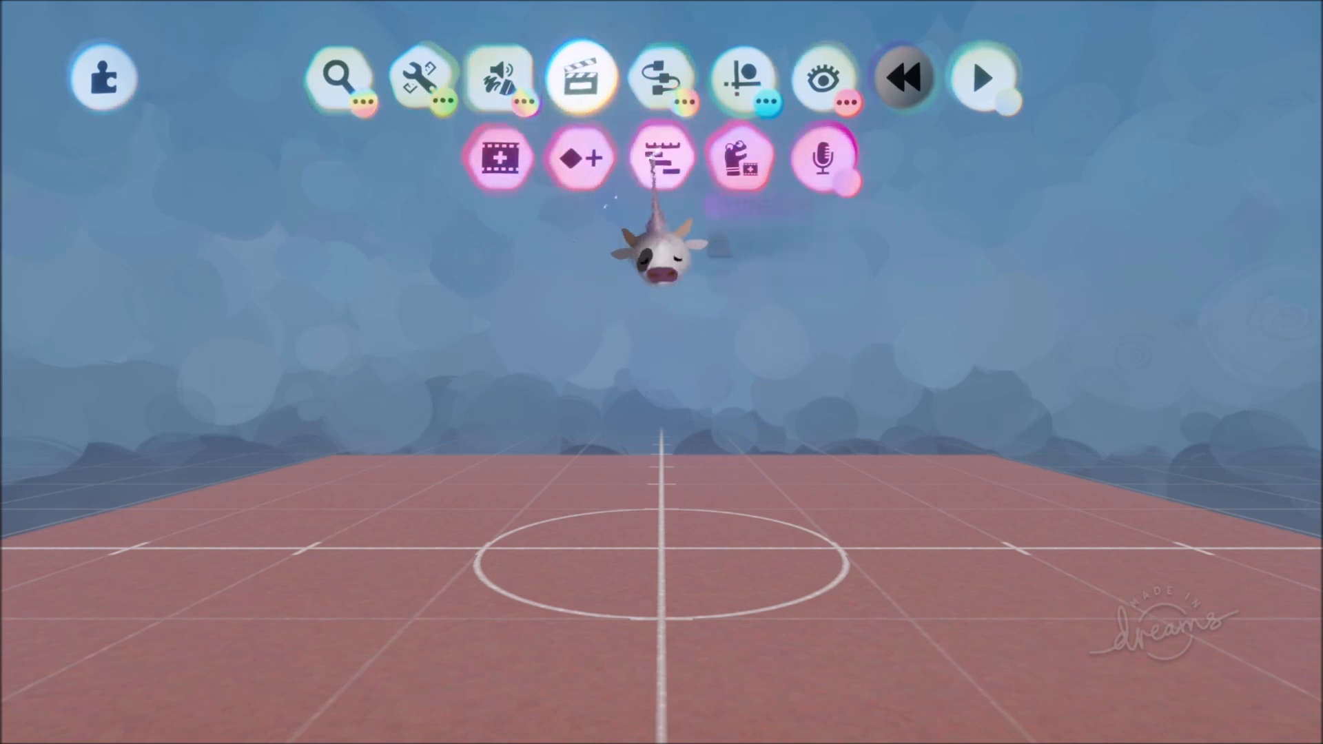
pyautogui.click(662, 158)
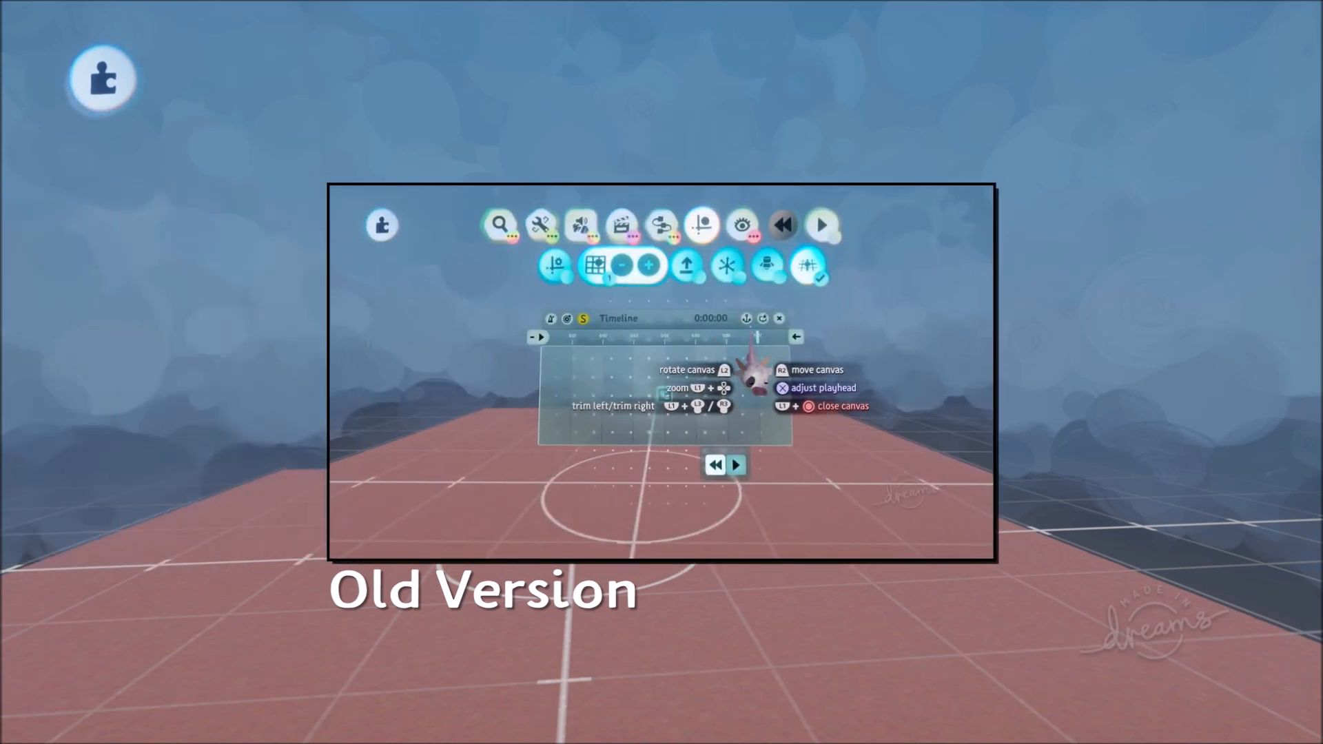
# - Stamp a Timeline gadget into the empty scene and open its canvas
pyautogui.click(621, 225)
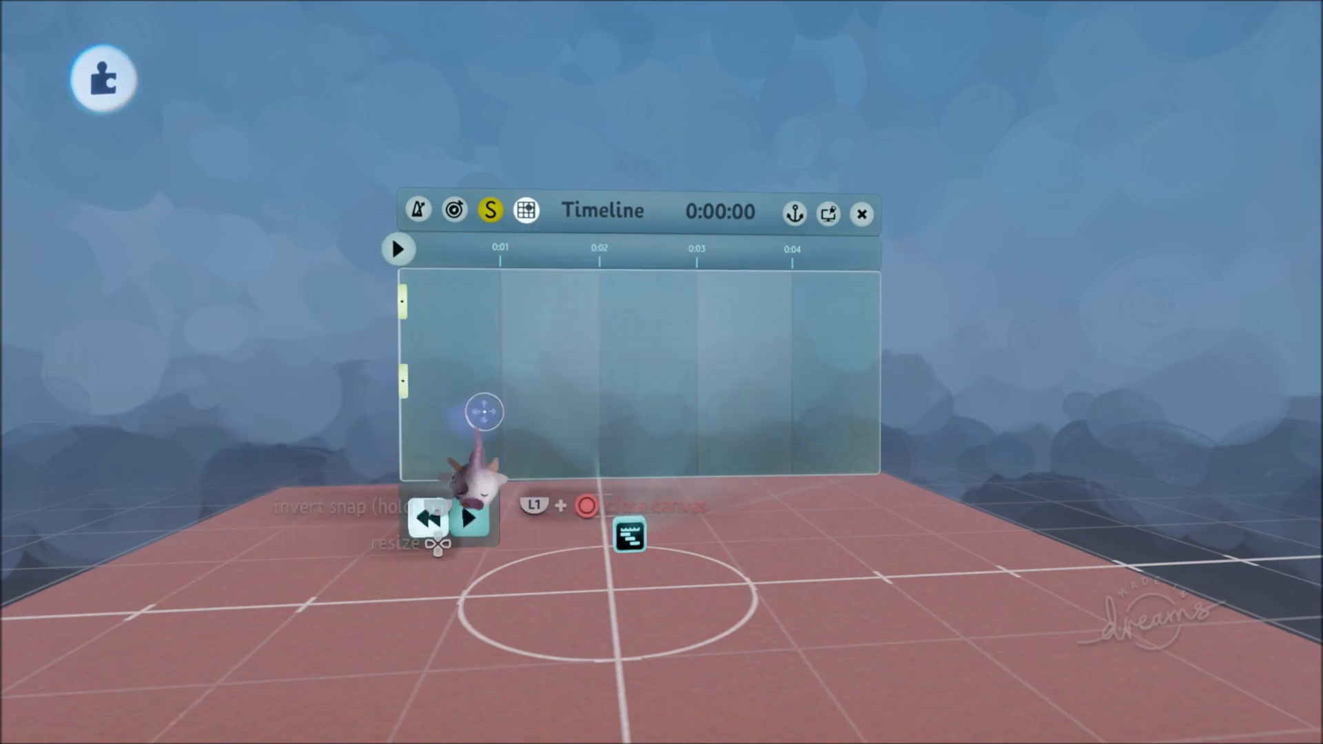
pyautogui.click(862, 213)
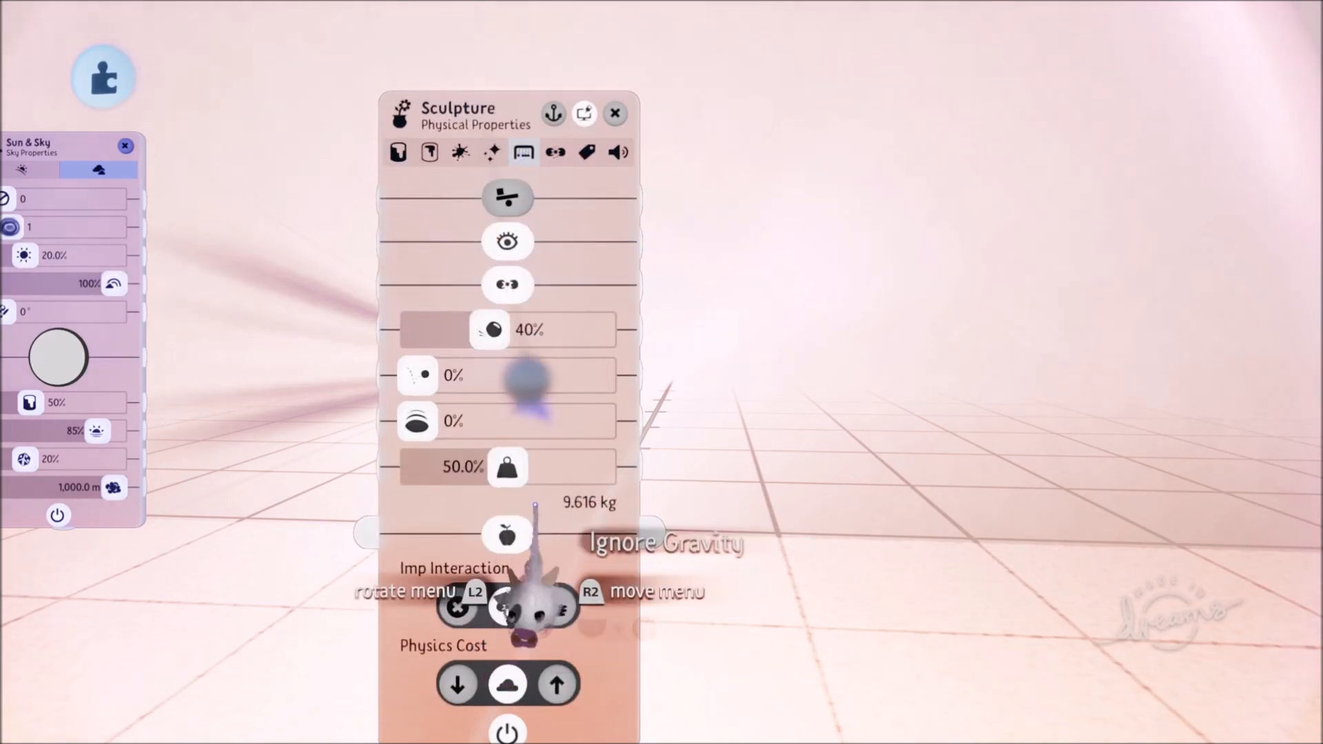
# - Add an Emitter gadget to the scene from the gadget categories
pyautogui.click(614, 112)
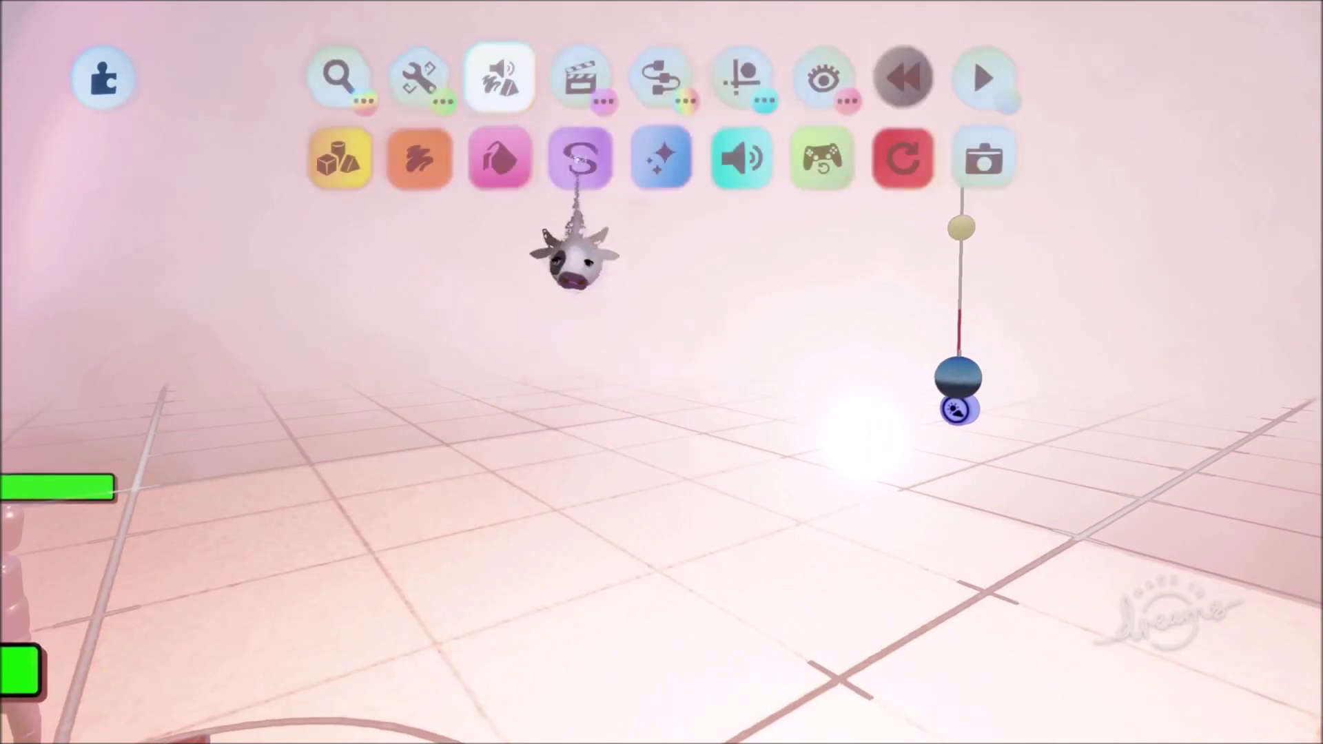
pyautogui.click(661, 77)
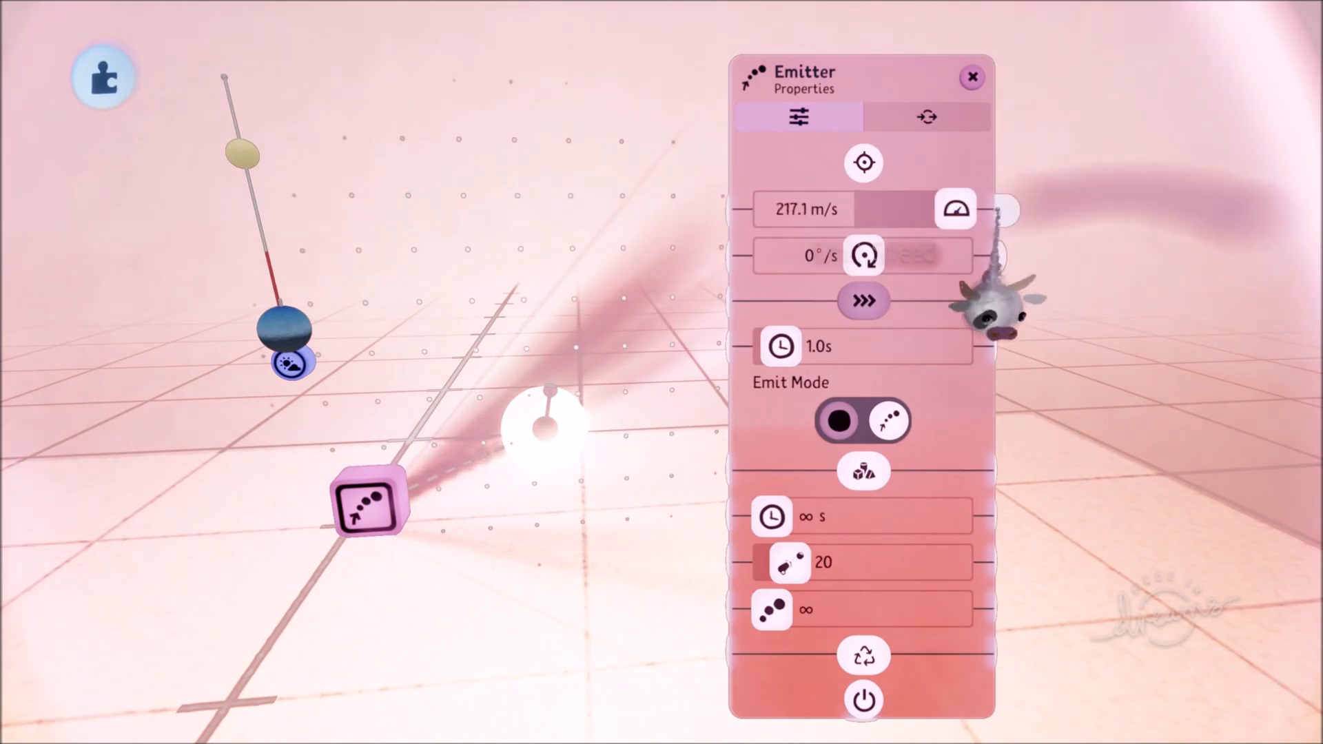
# - Grab the sun gizmo and move it to change the sky angle
pyautogui.click(971, 76)
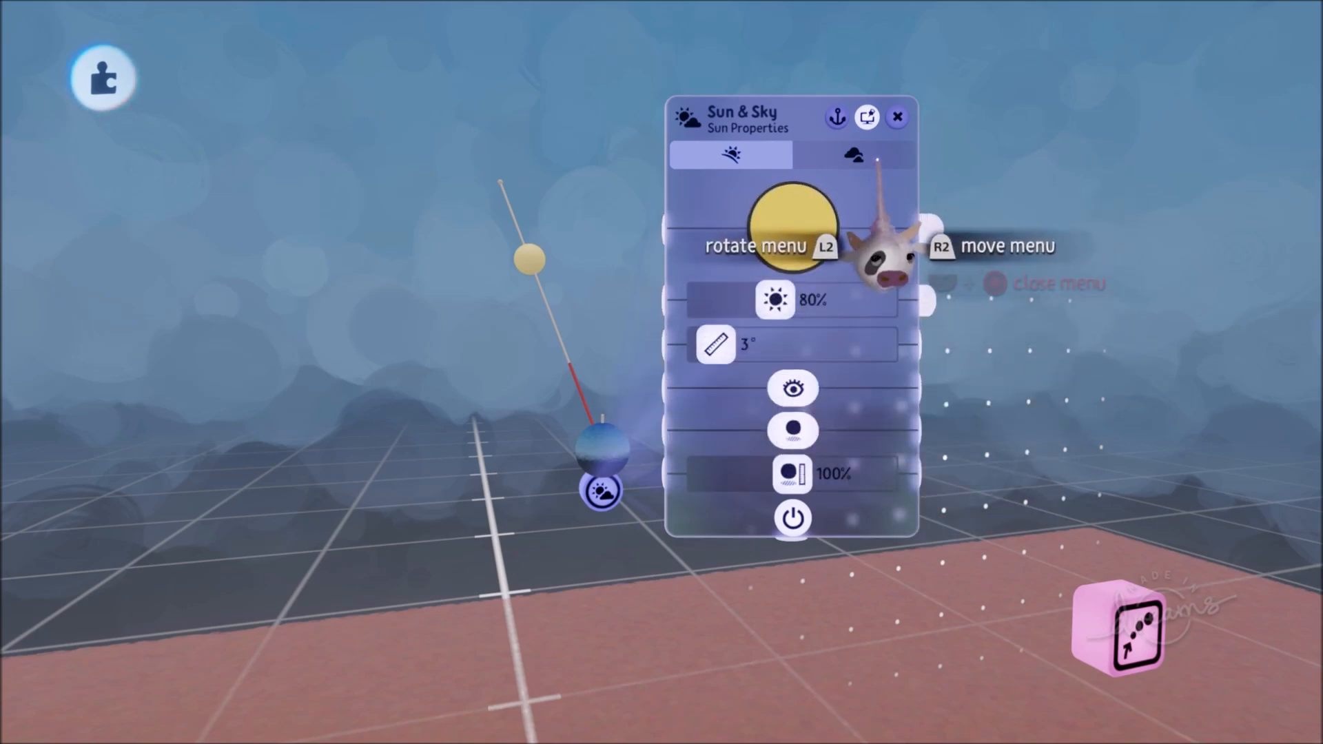
pyautogui.click(852, 155)
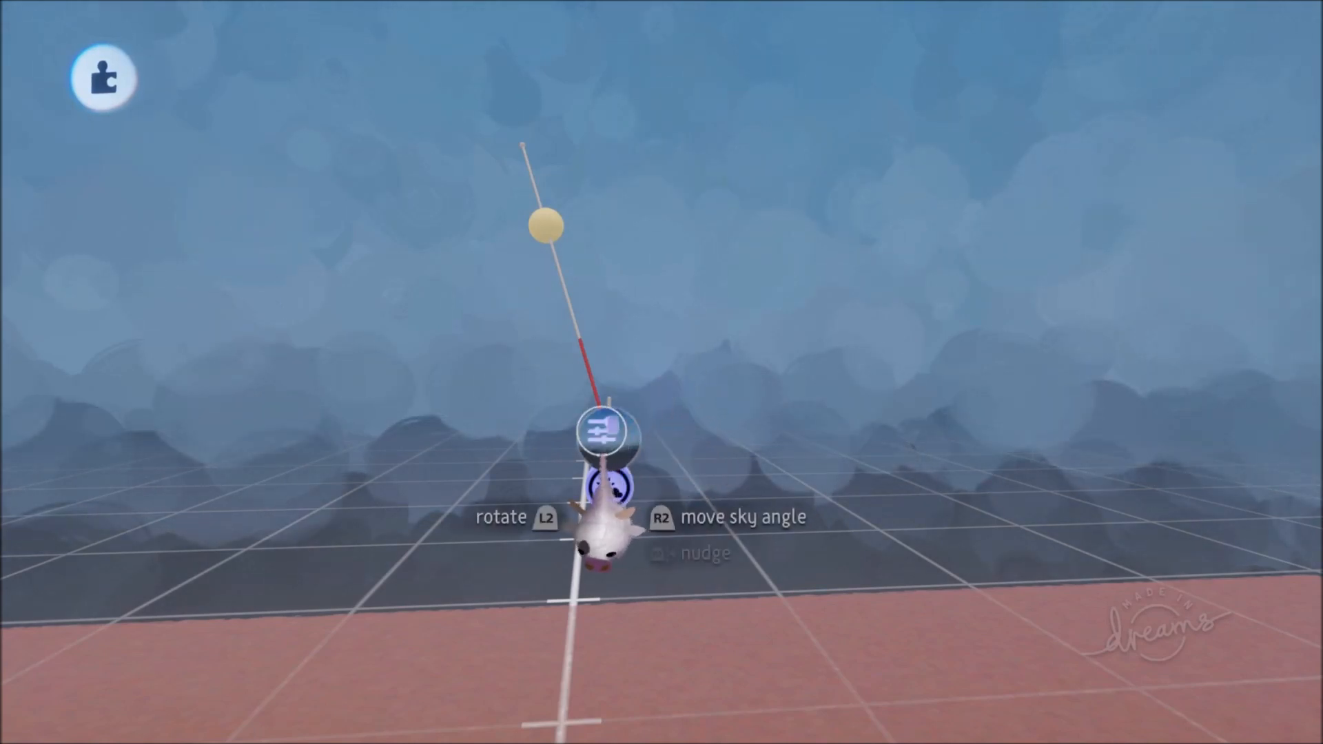
pyautogui.click(609, 438)
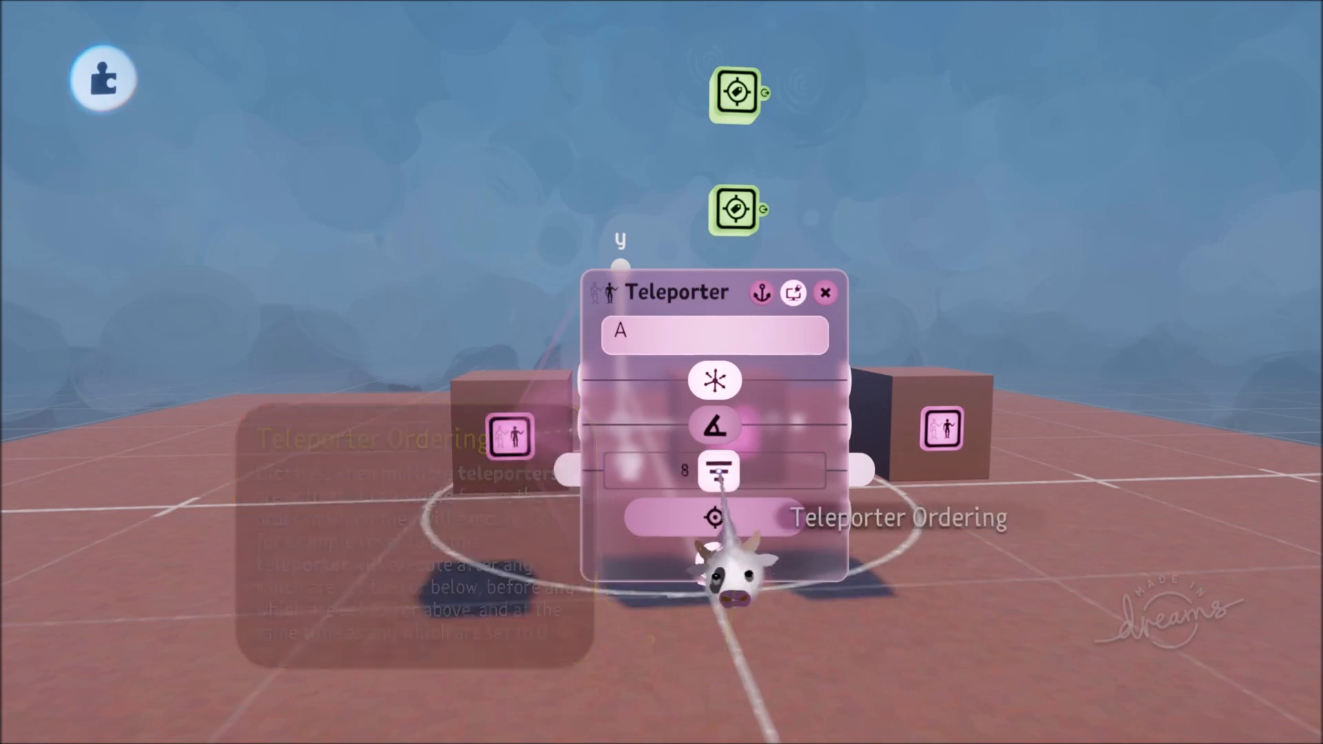
# - Adjust the Teleporter Ordering values for teleporters A and B
pyautogui.click(824, 292)
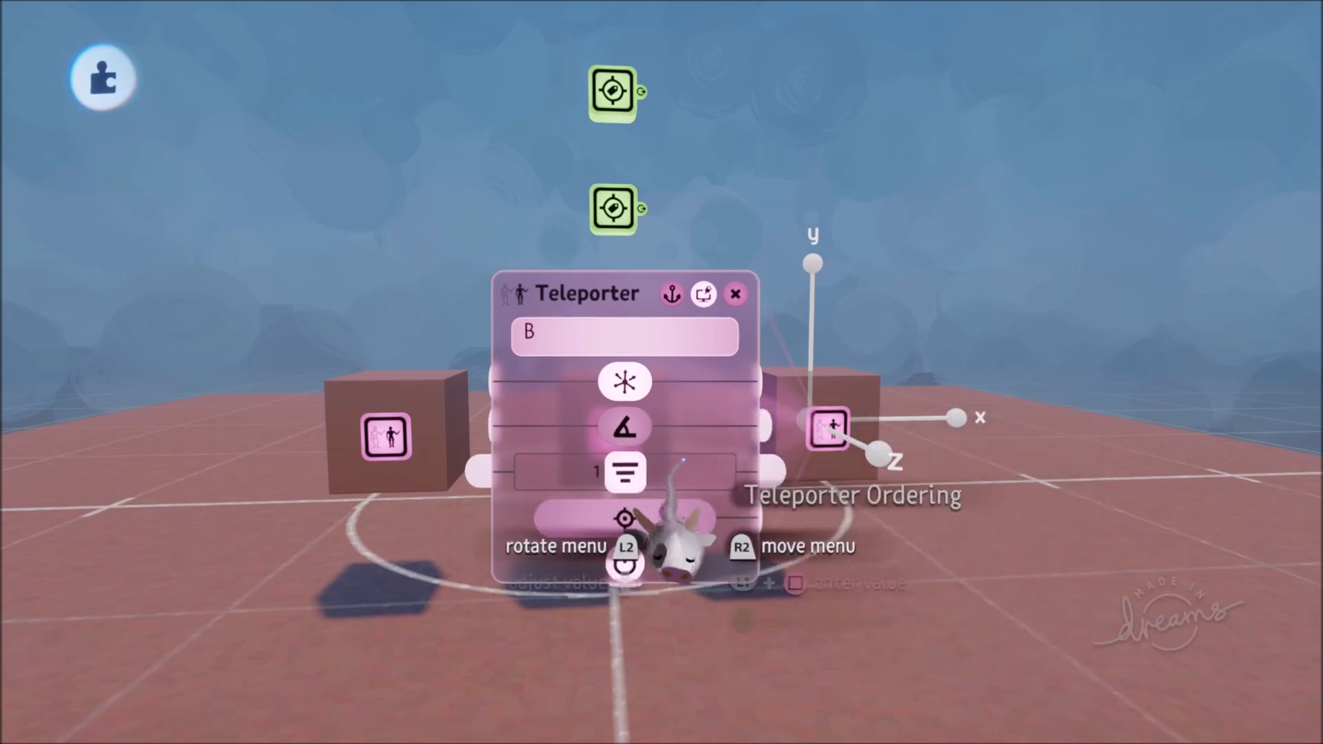
pyautogui.click(734, 293)
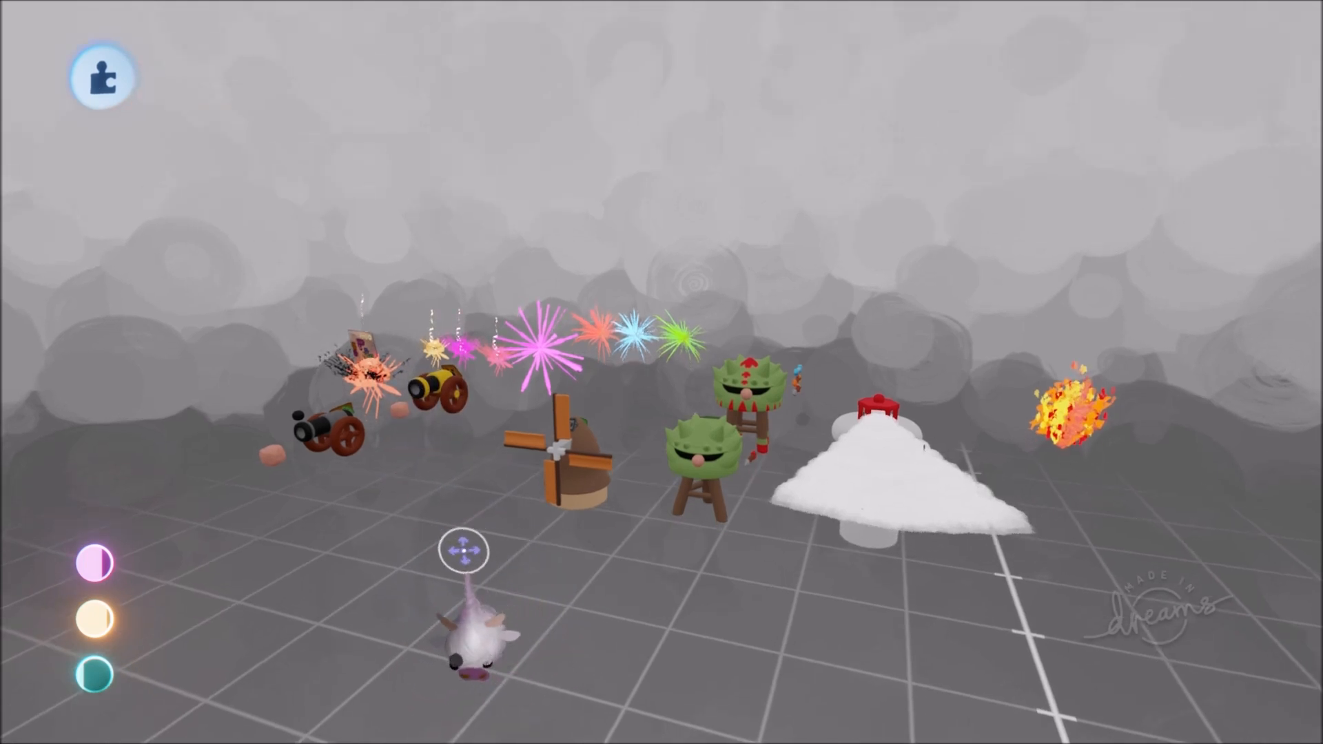
# - Go through the top toolbar's Tools menu to the Sculpture Detail setting
pyautogui.click(101, 76)
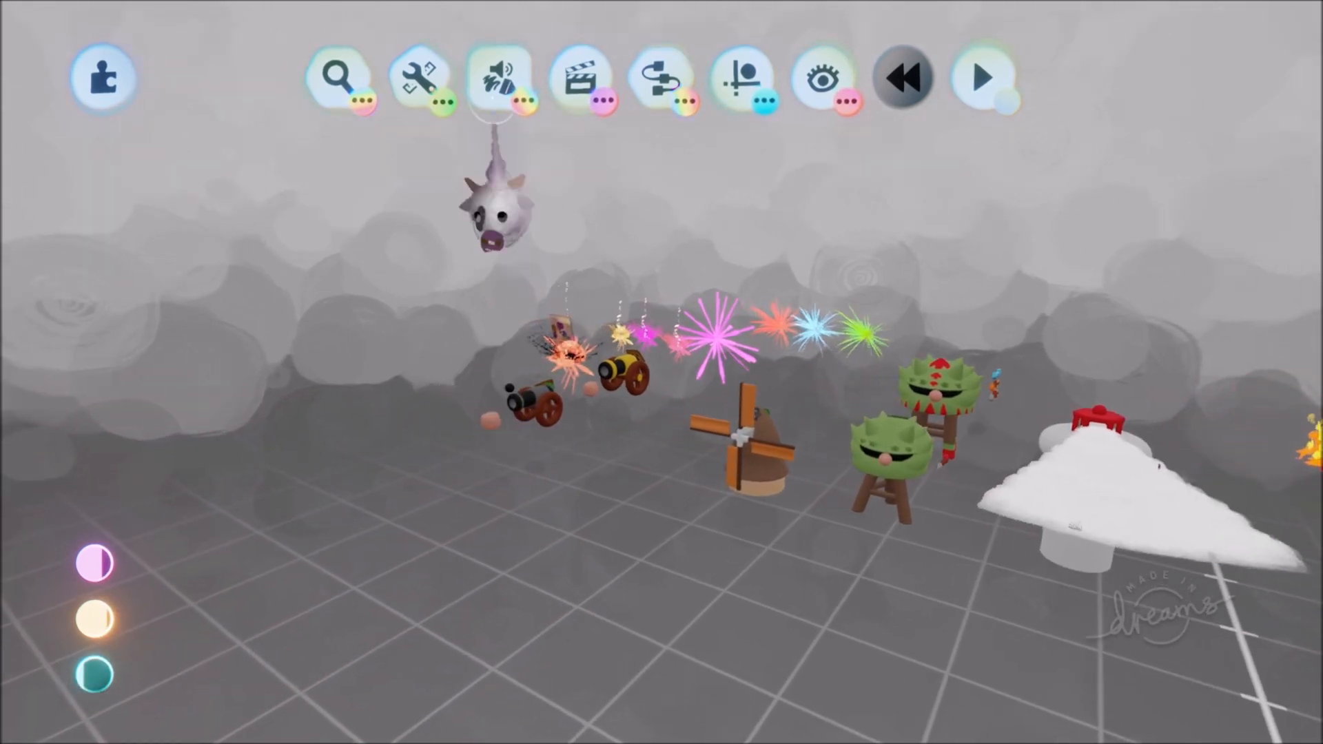
pyautogui.click(420, 76)
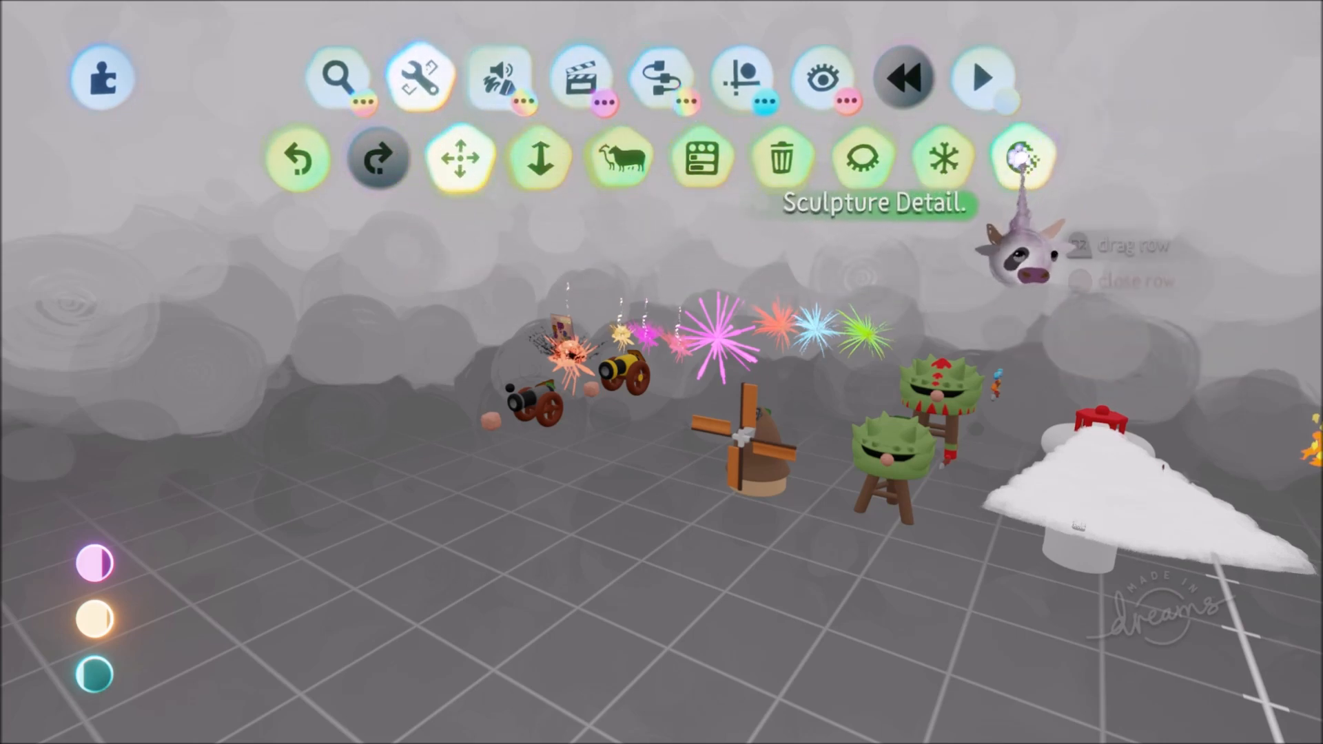
pyautogui.click(1021, 159)
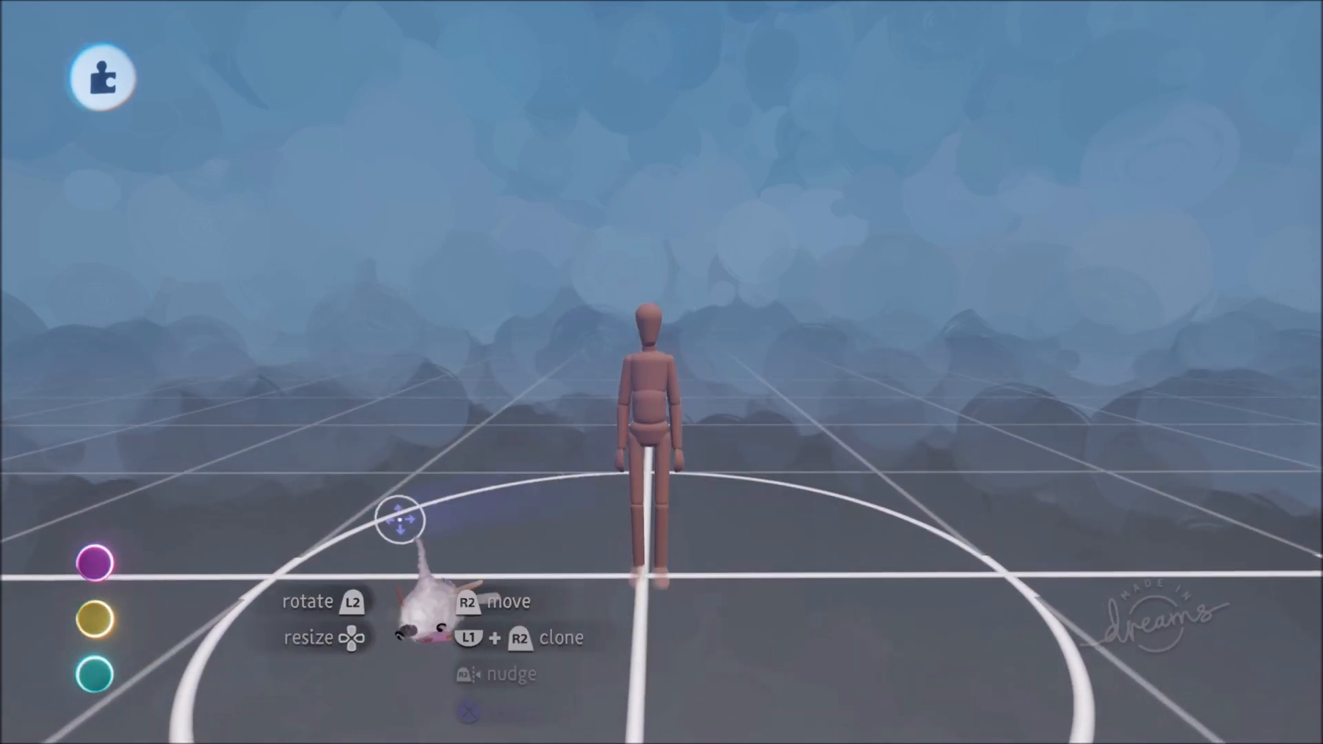
# - Pick up the wooden mannequin with the imp to reposition it
pyautogui.click(101, 76)
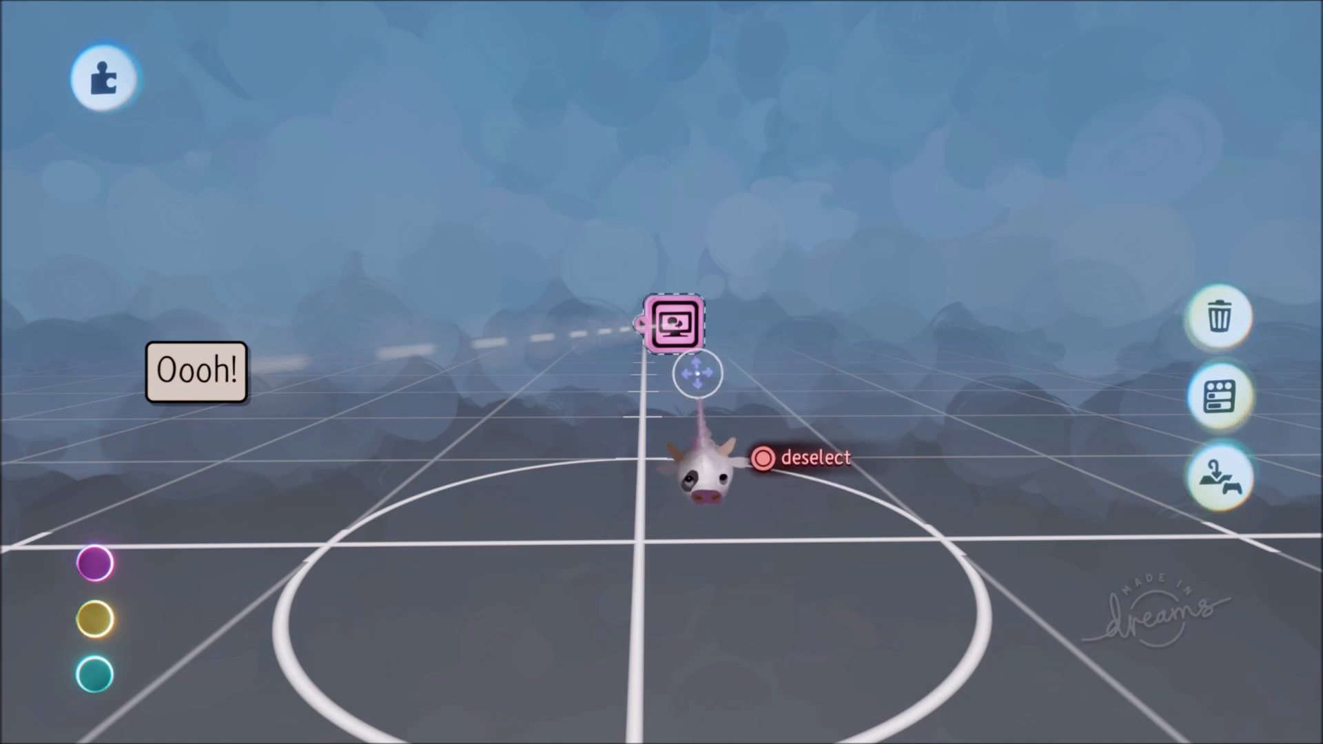
# - Open the Text Properties of the Text Displayer showing 'Oooh!'
pyautogui.click(672, 324)
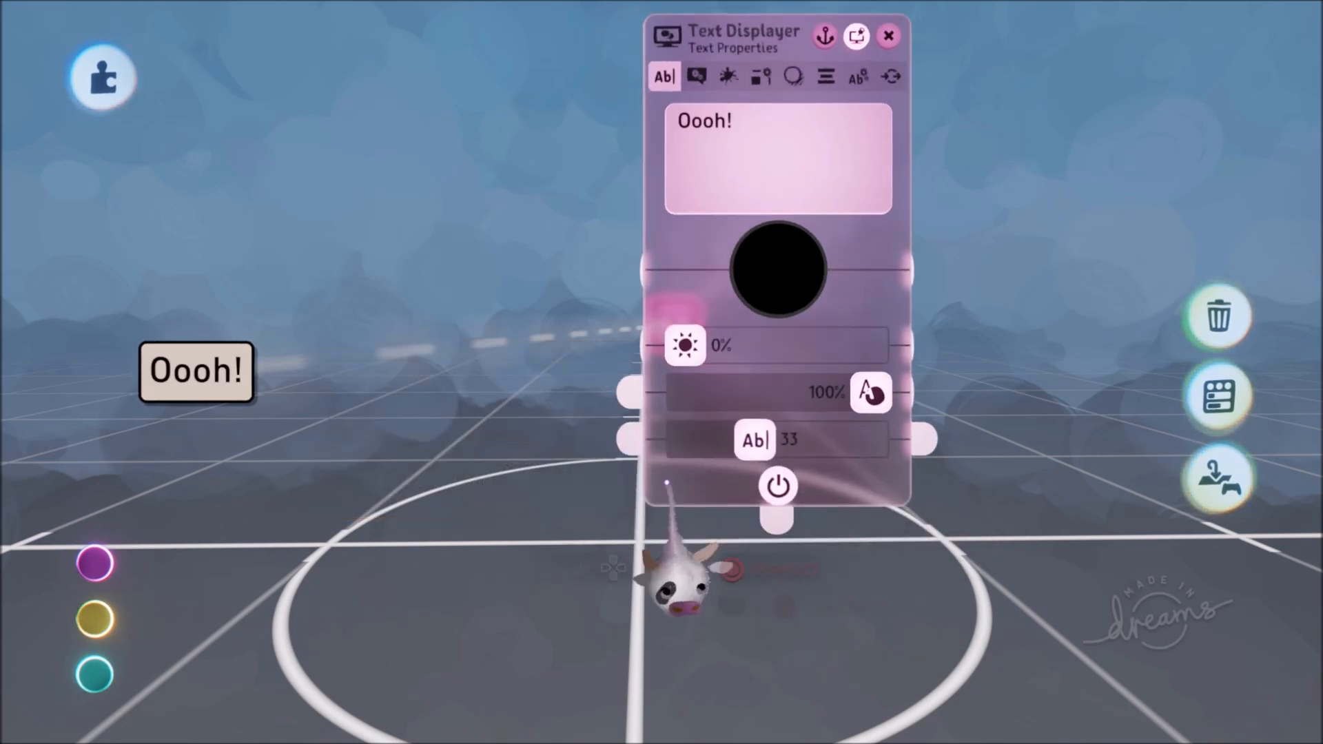
pyautogui.moveTo(754, 439)
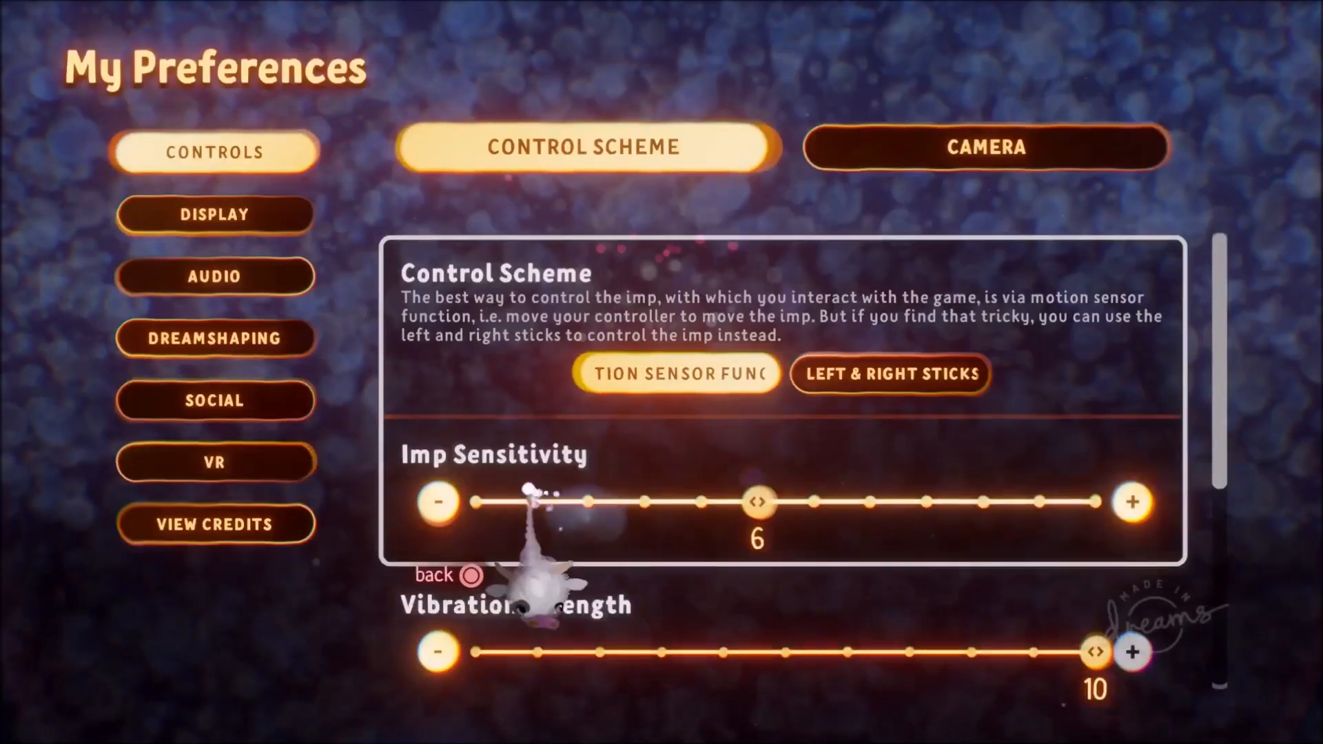
pyautogui.click(214, 275)
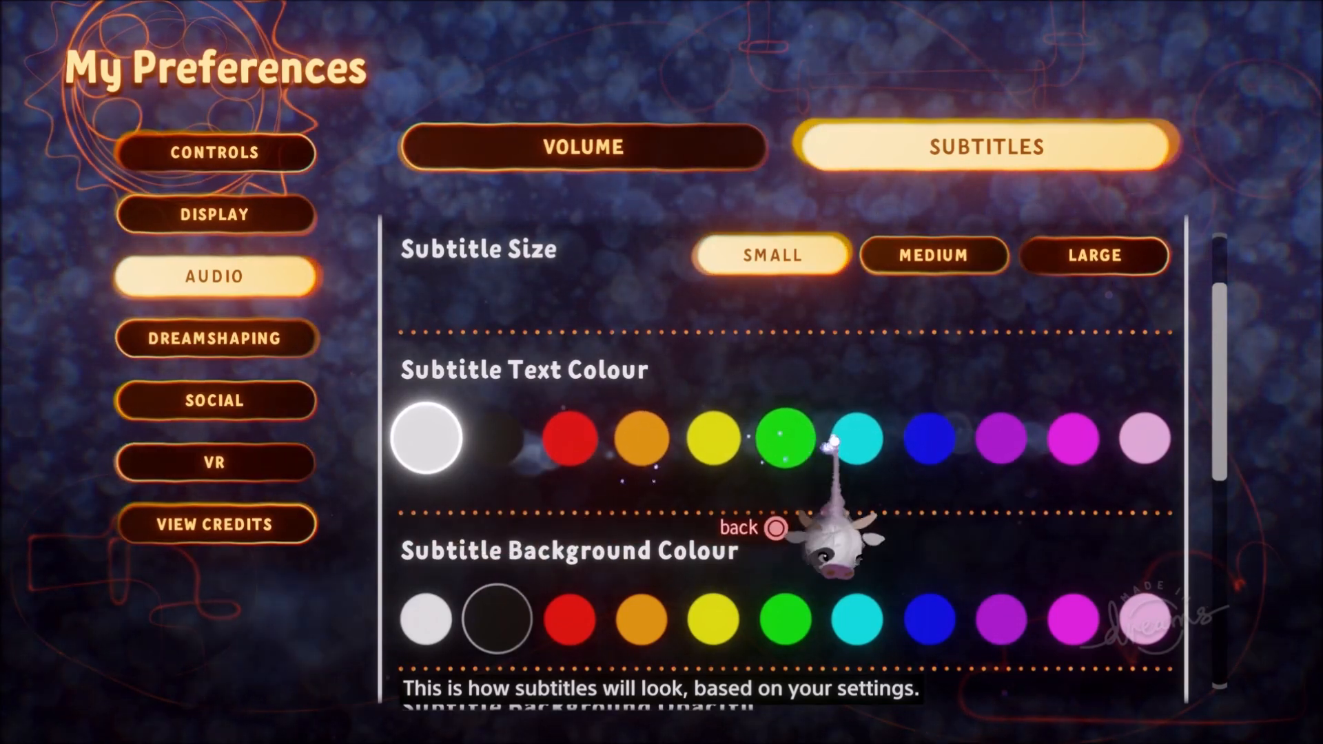
pyautogui.click(642, 437)
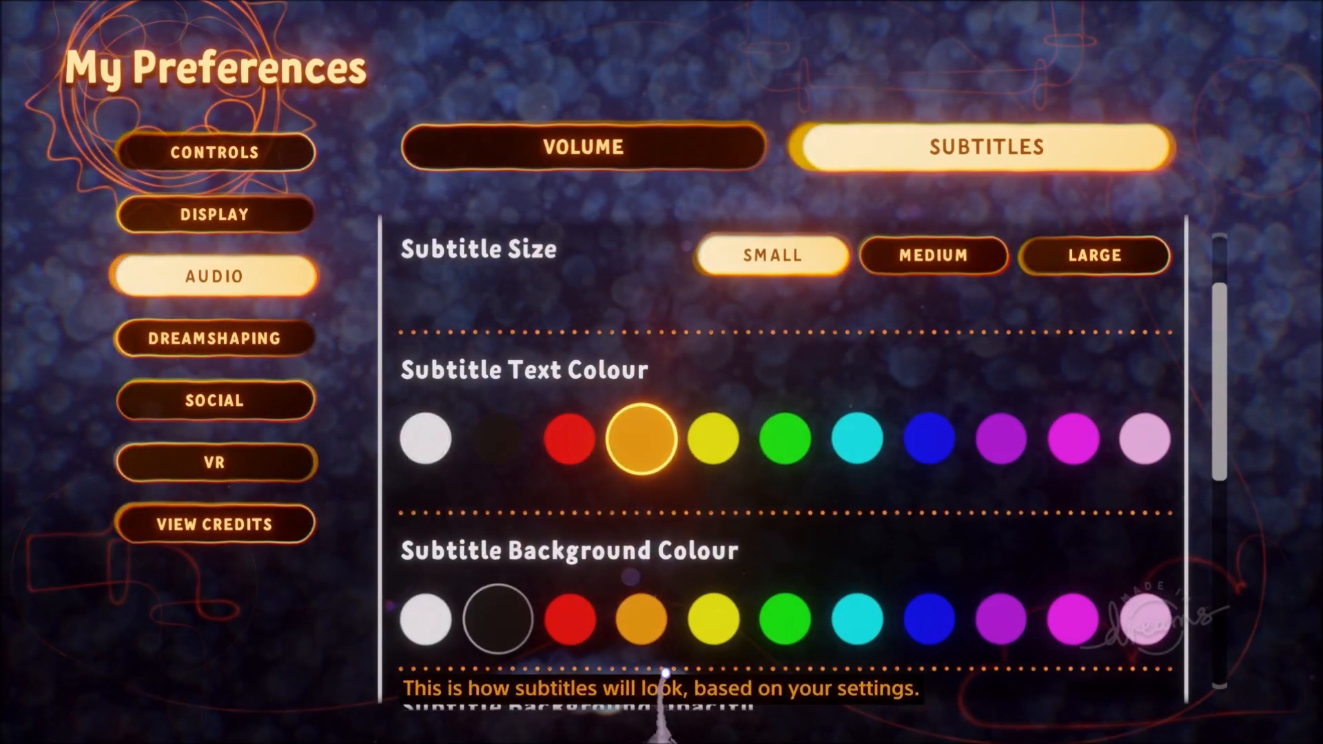
pyautogui.click(714, 438)
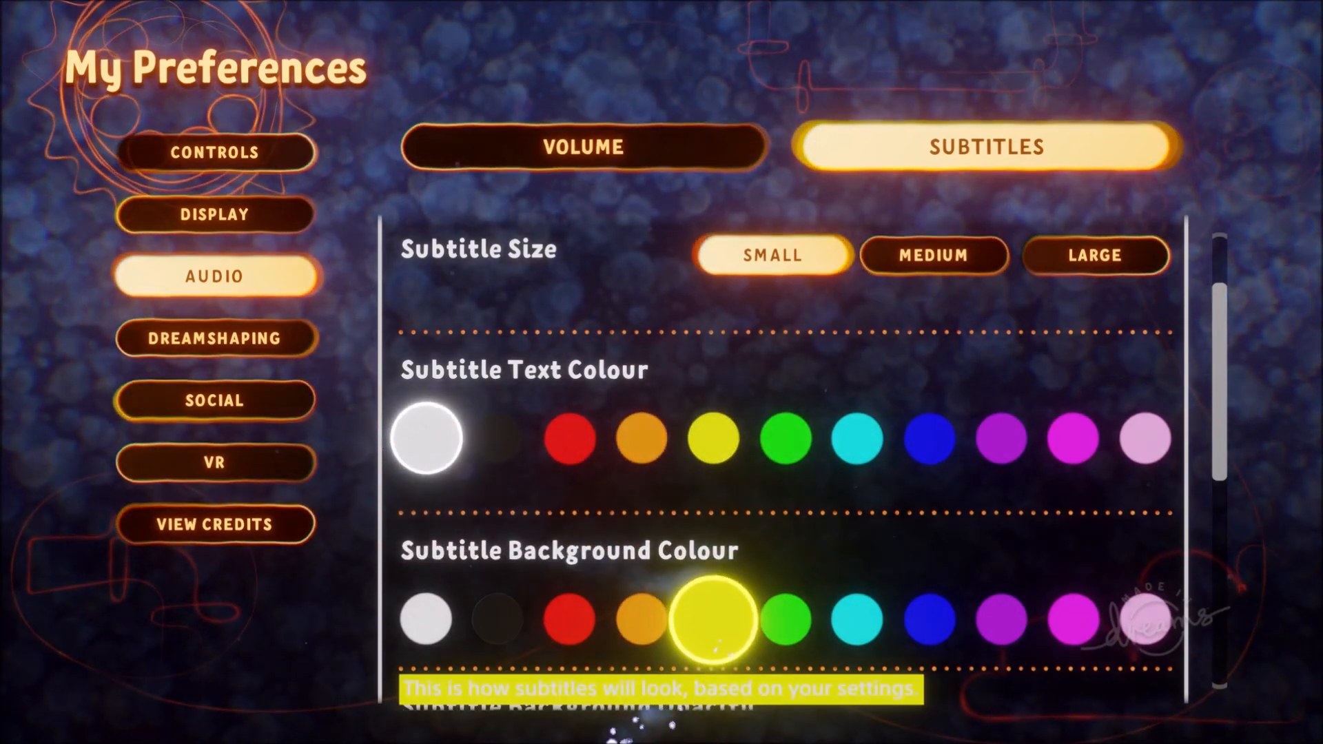
pyautogui.click(497, 438)
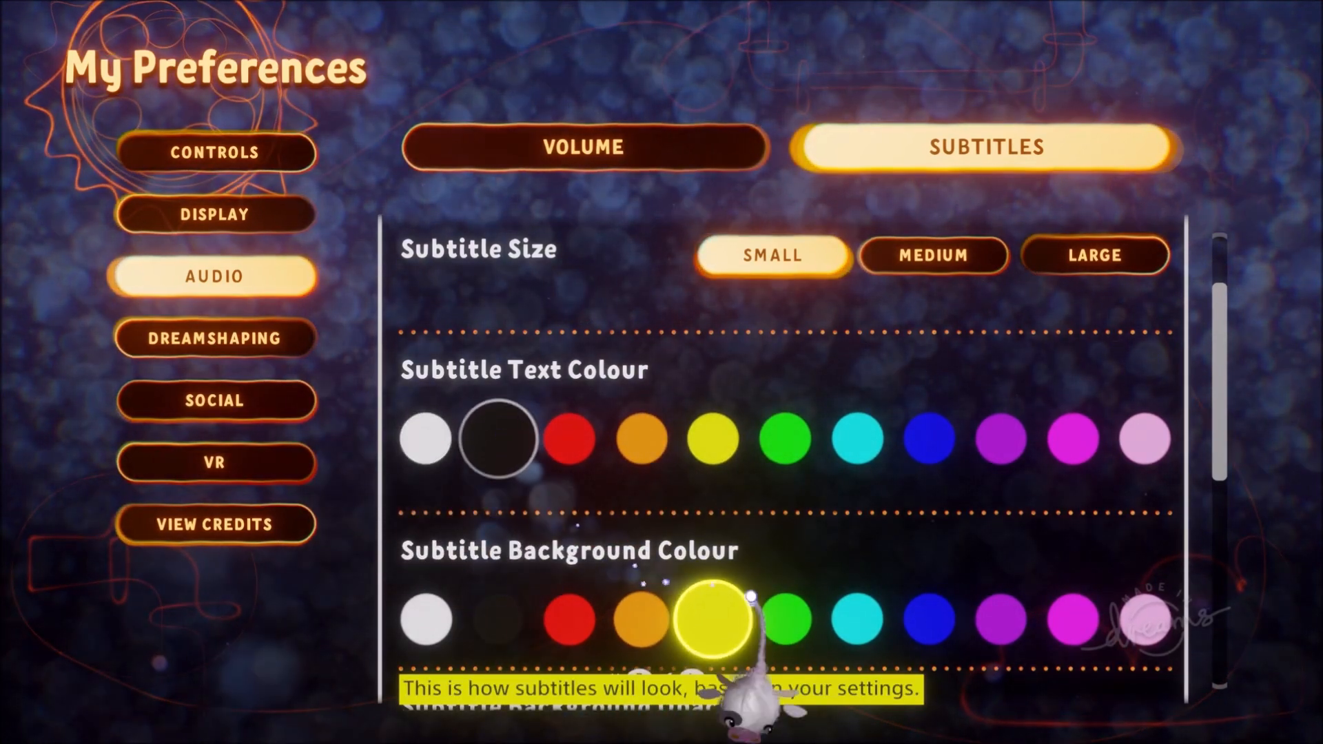
pyautogui.click(784, 438)
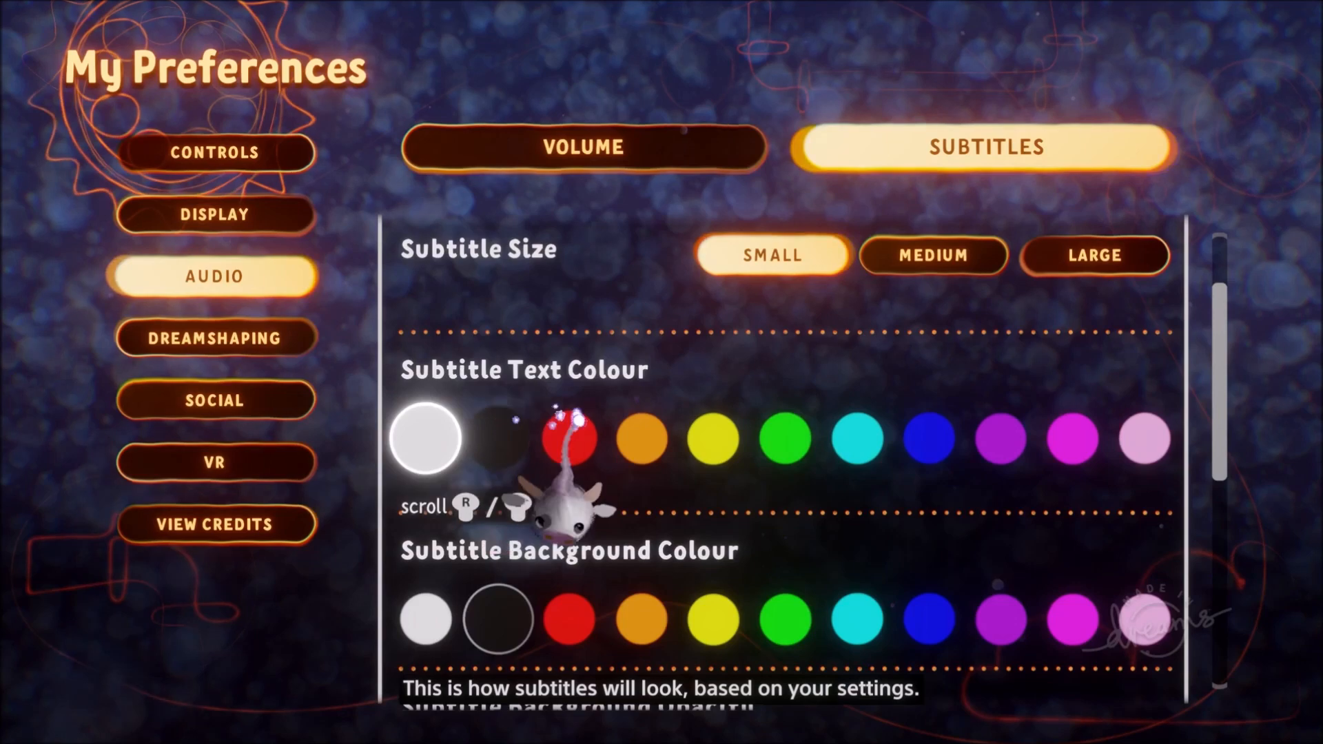
# - Set the Subtitle Background Colour to green after briefly trying red
pyautogui.scroll(-3)
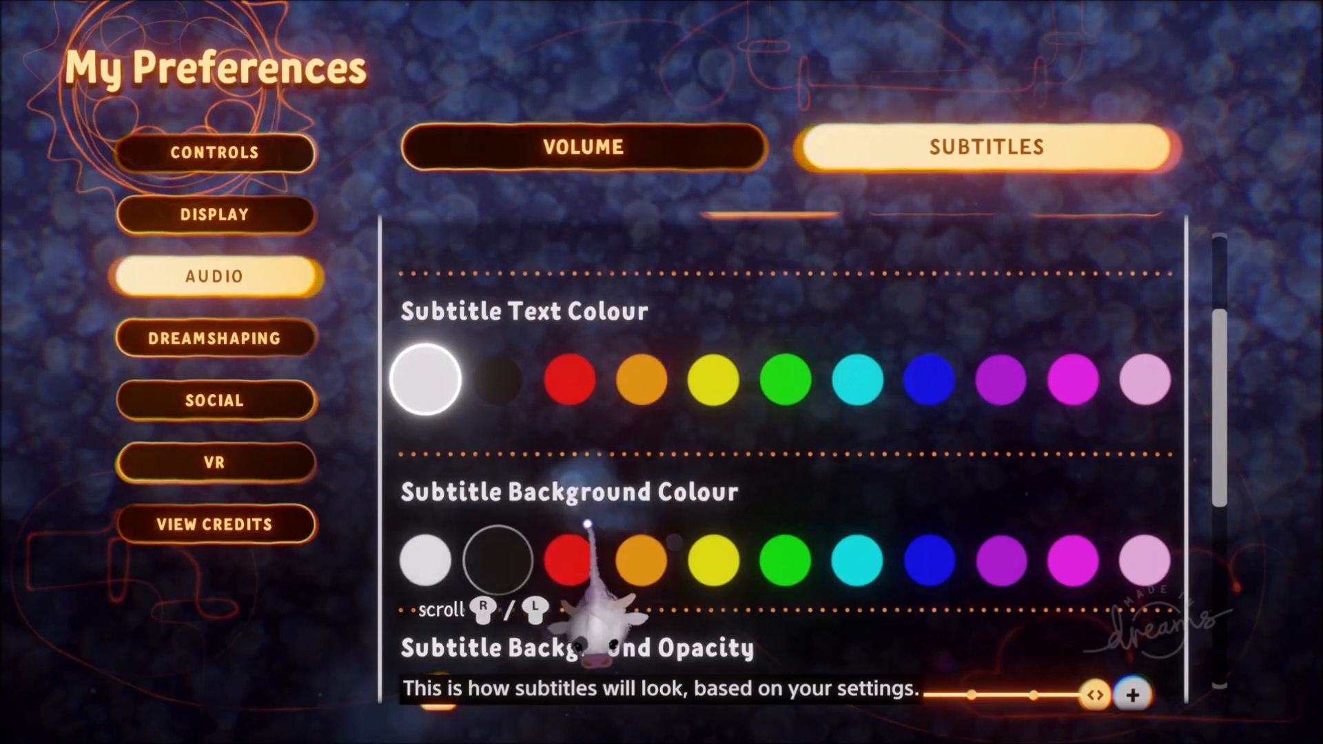
pyautogui.click(569, 559)
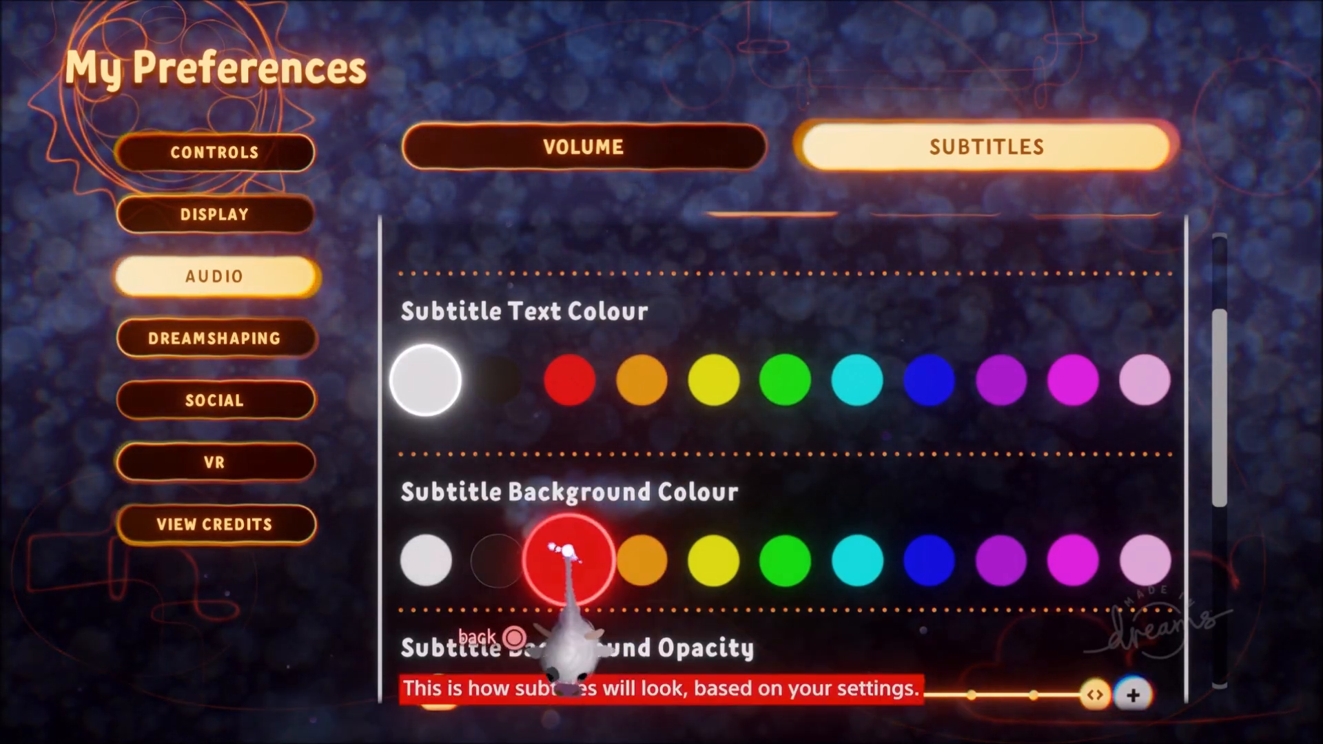
pyautogui.click(784, 561)
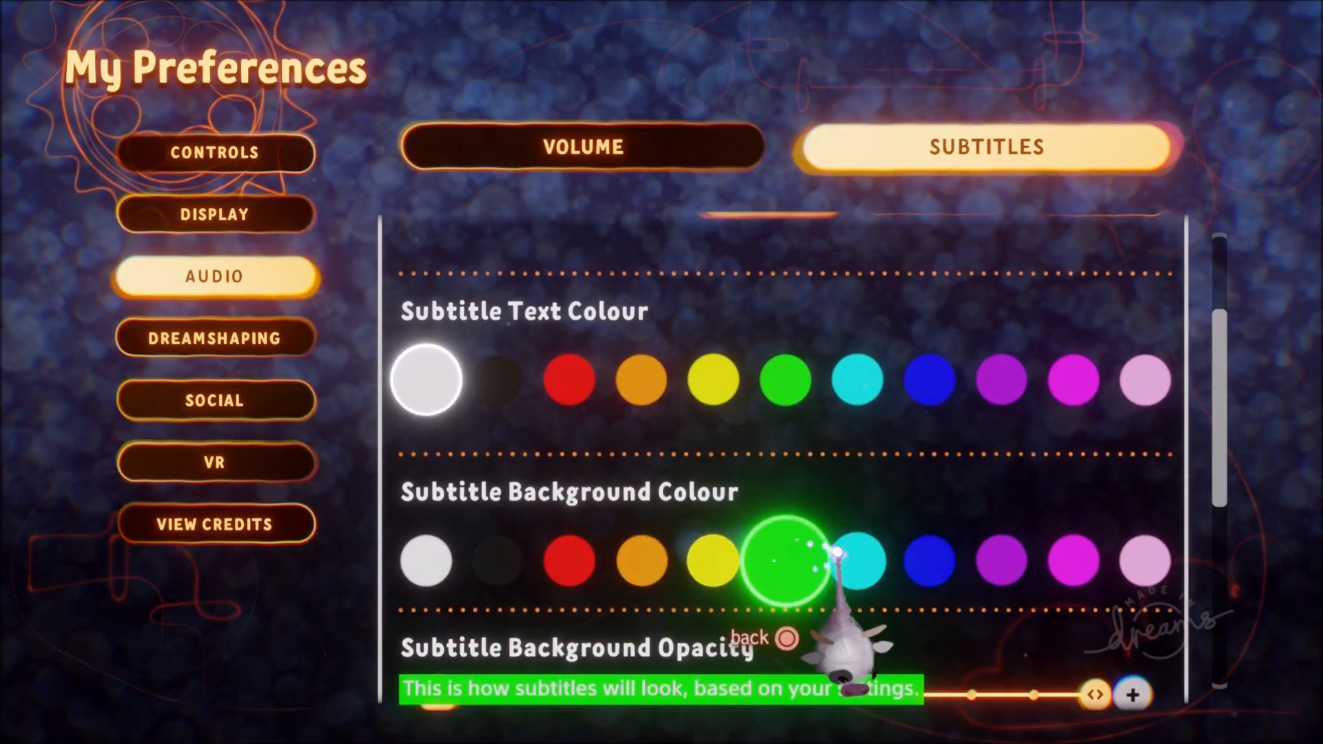